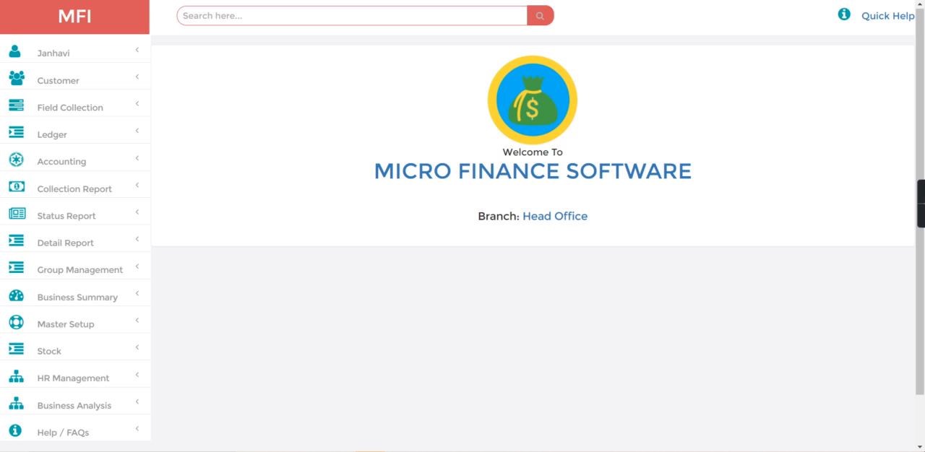
mouse_move(484, 239)
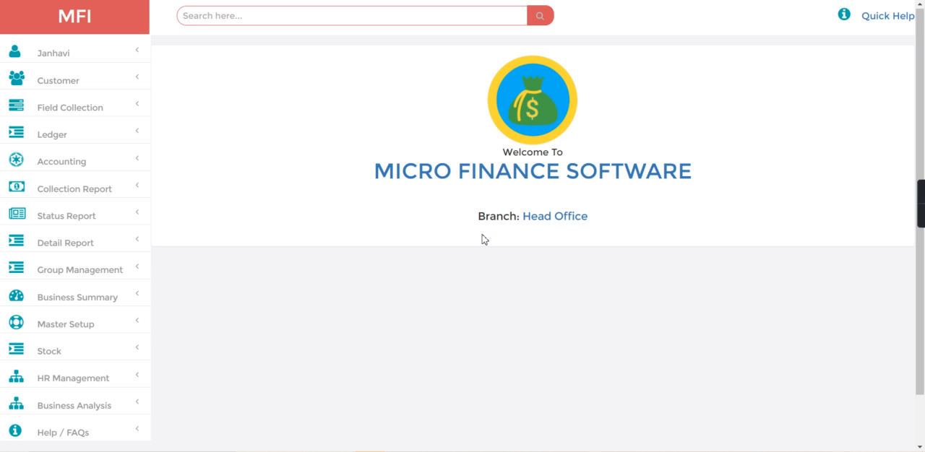
click(260, 15)
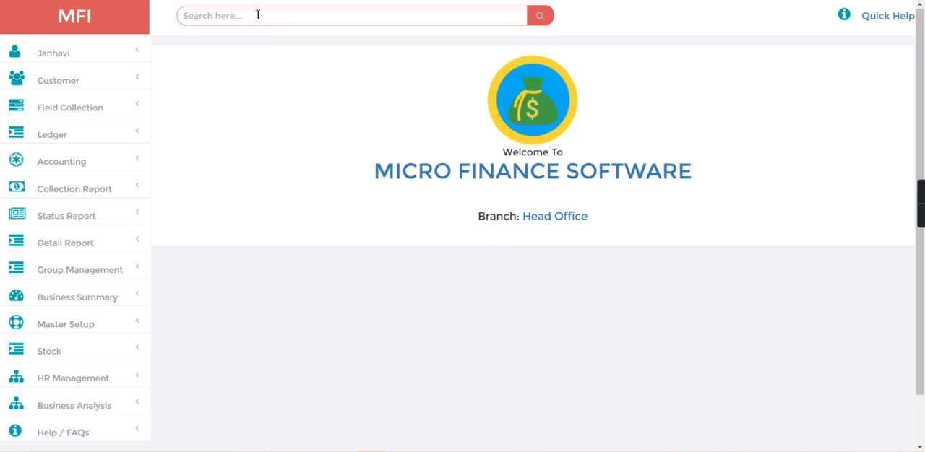
click(350, 15)
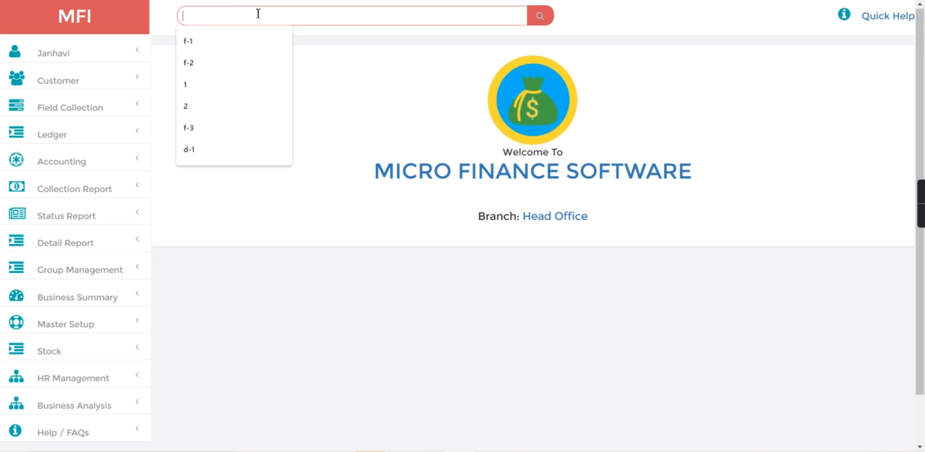
text(f)
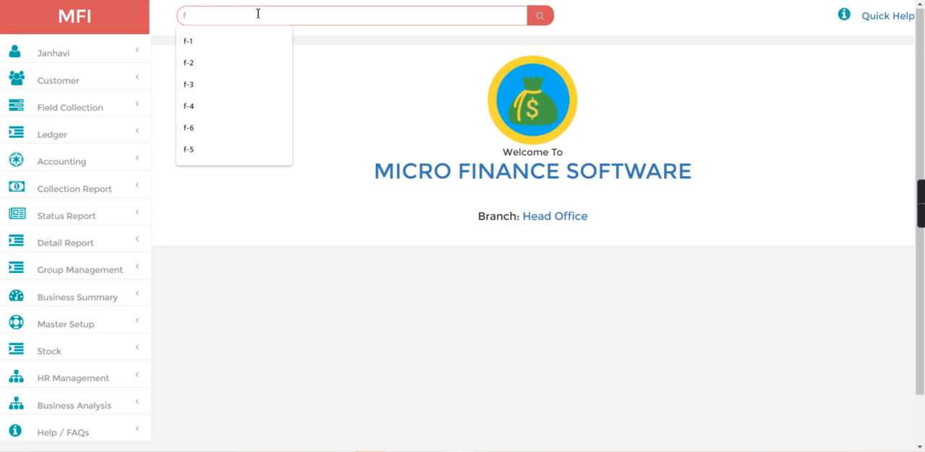
text(-13)
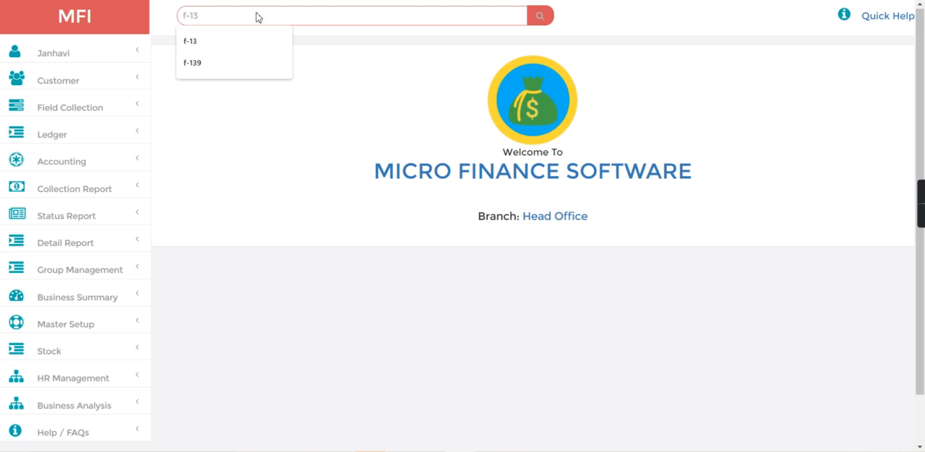
click(192, 40)
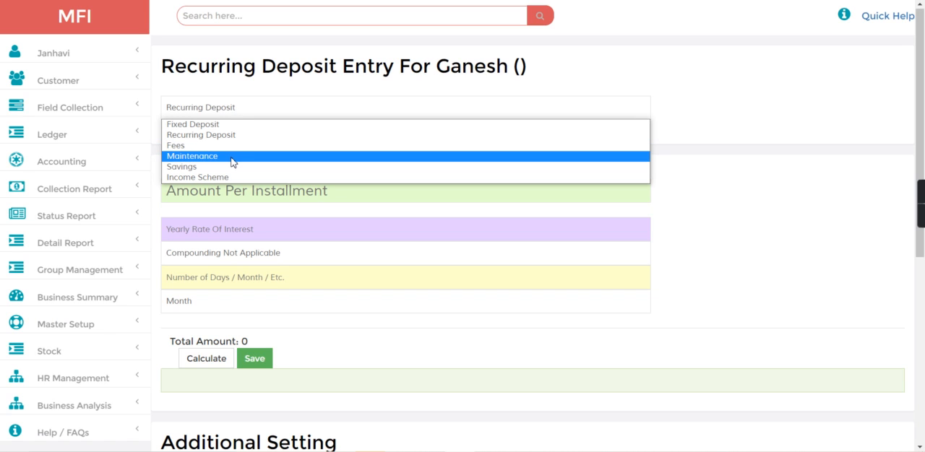
Make the entry a Savings deposit at 9% yearly interest for 1 Year.
click(182, 166)
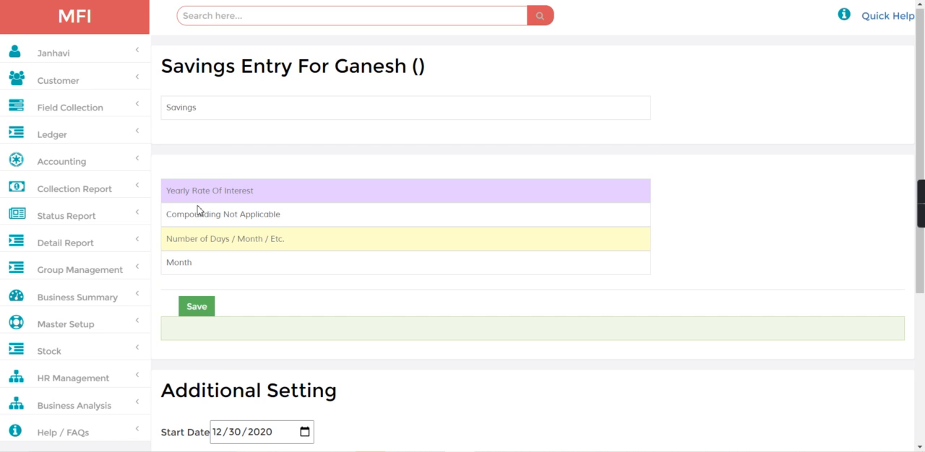
text(9)
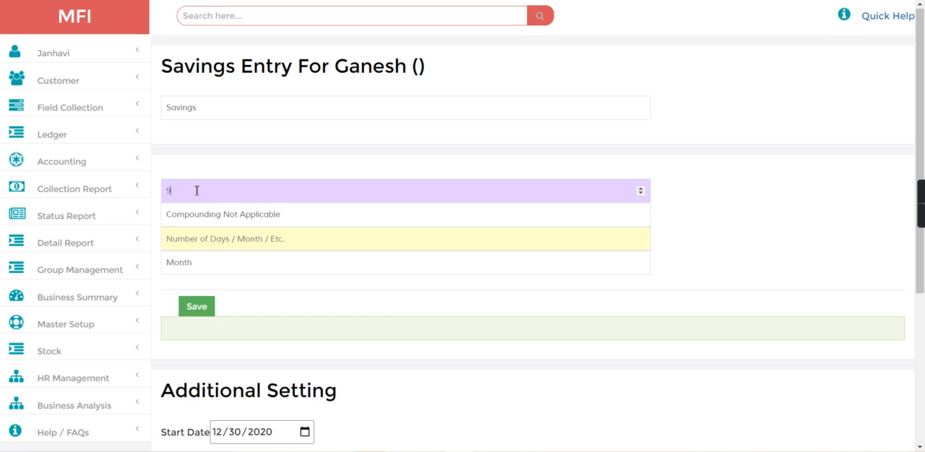
text(1)
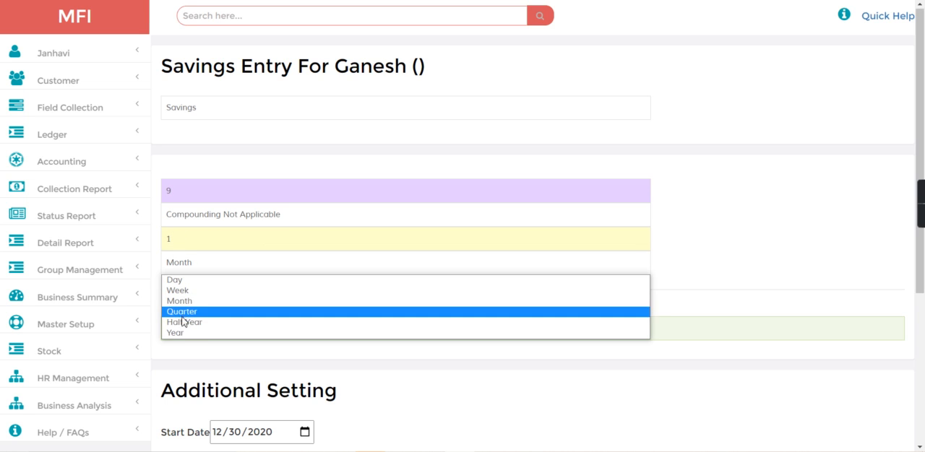
click(174, 333)
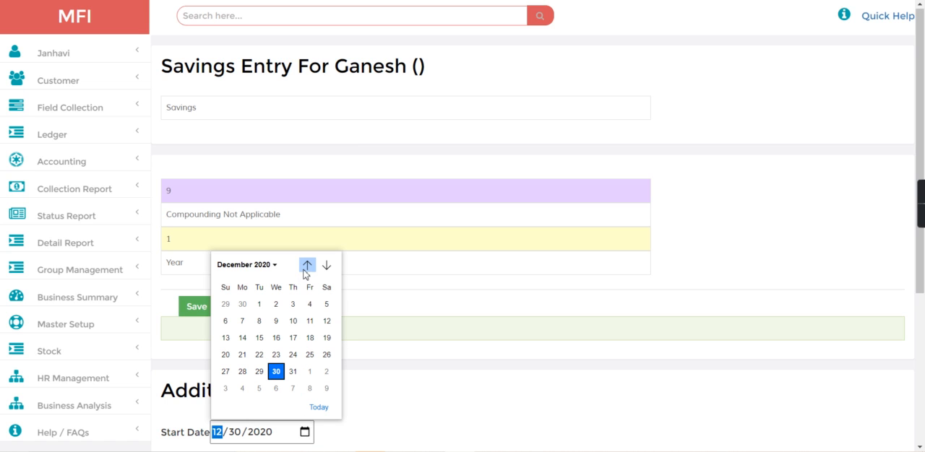
Set the start date to 09/01/2020 and save the deposit.
click(307, 265)
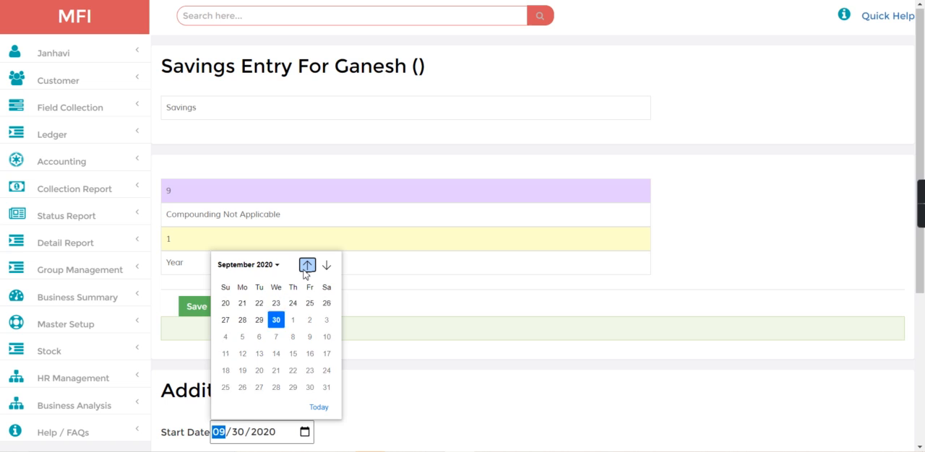
click(308, 265)
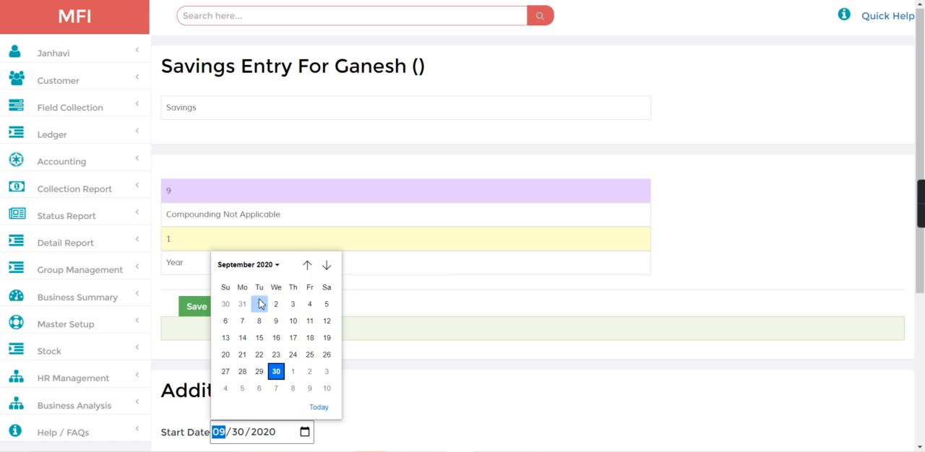
click(196, 306)
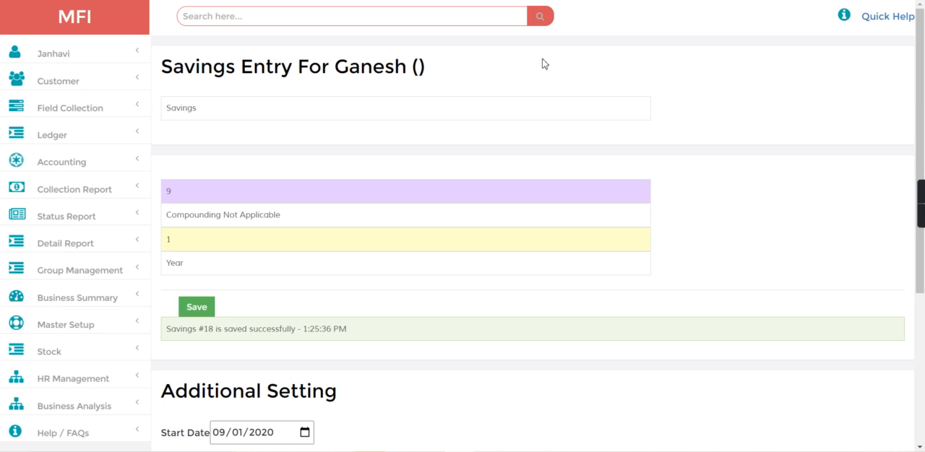
click(341, 16)
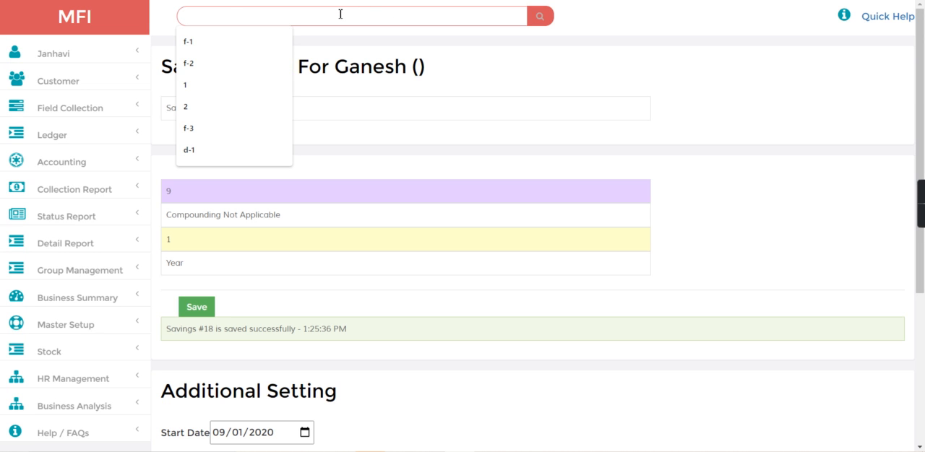
Find saved deposit #18 and show its transaction statement.
text(d-)
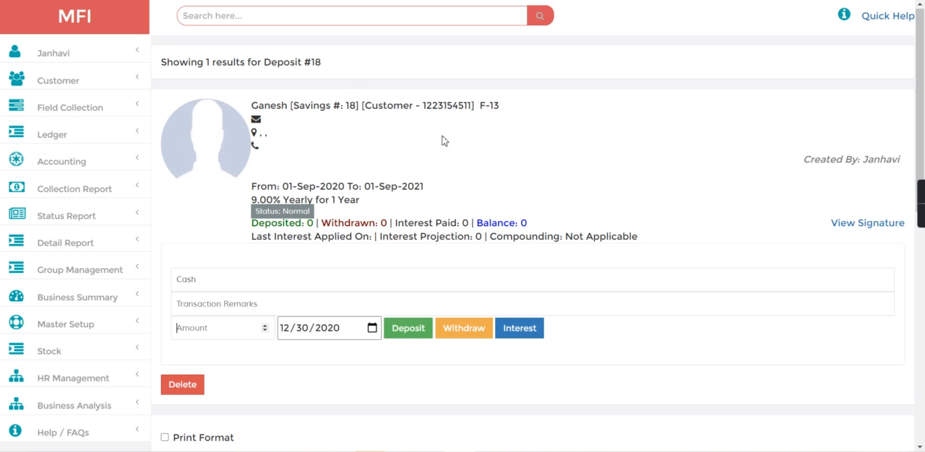
mouse_move(254, 183)
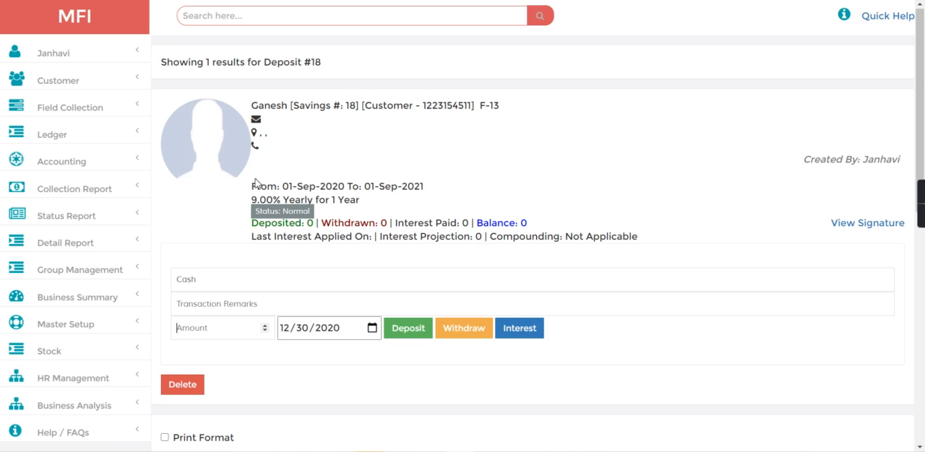
scroll(down, 3)
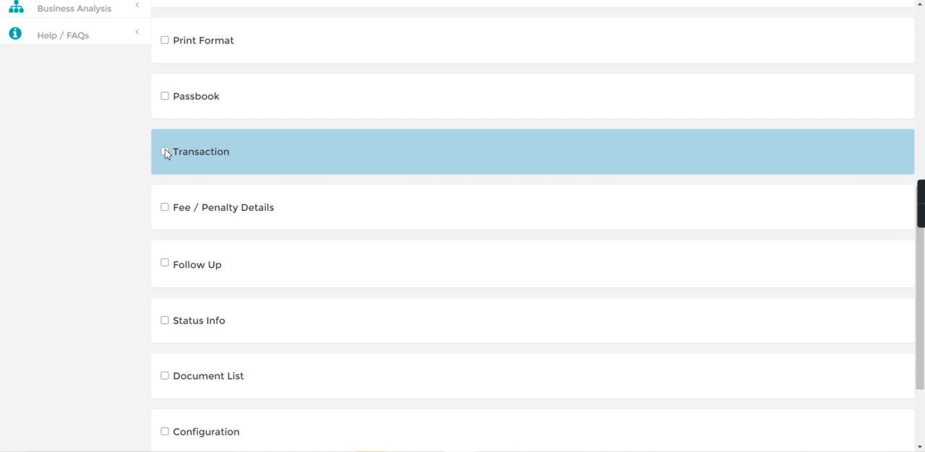
click(164, 151)
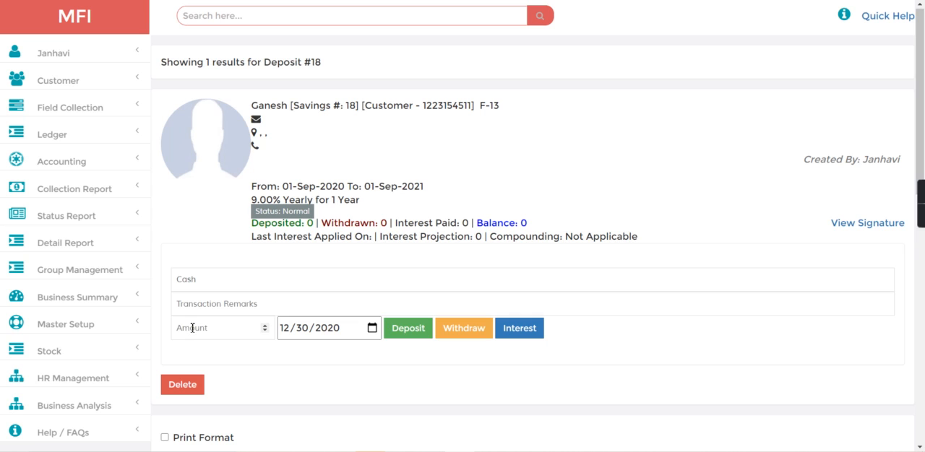
Deposit 5,000 dated 01 Sep 2020 into Savings #18 and review the statement.
text(5000)
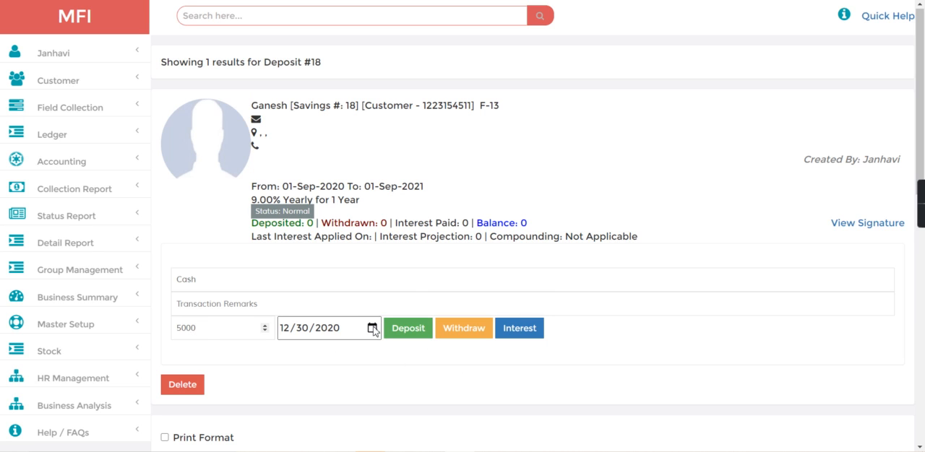
click(371, 328)
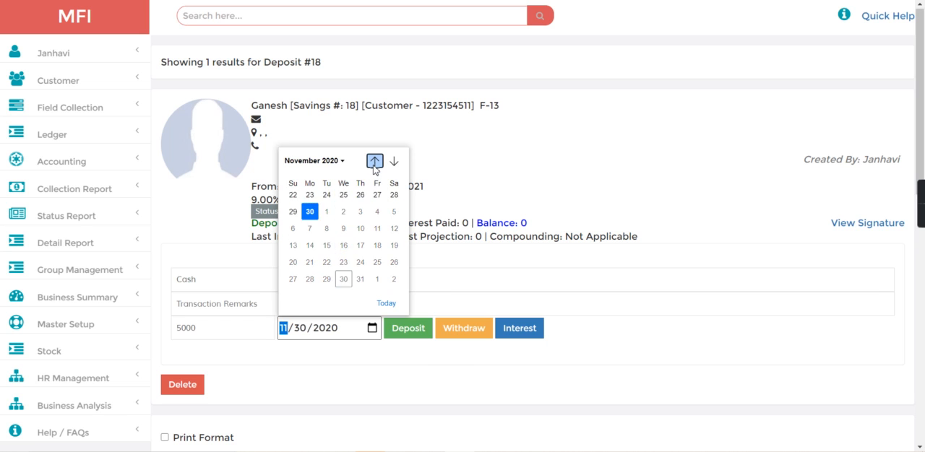
click(374, 161)
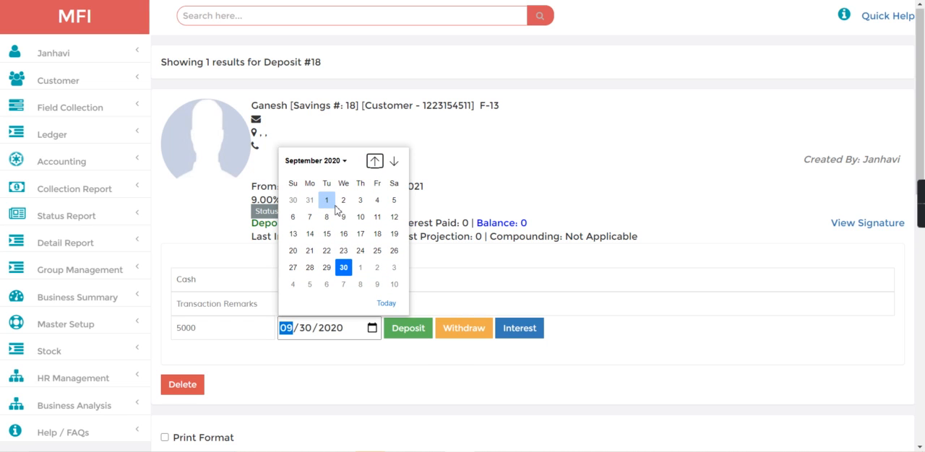
click(327, 200)
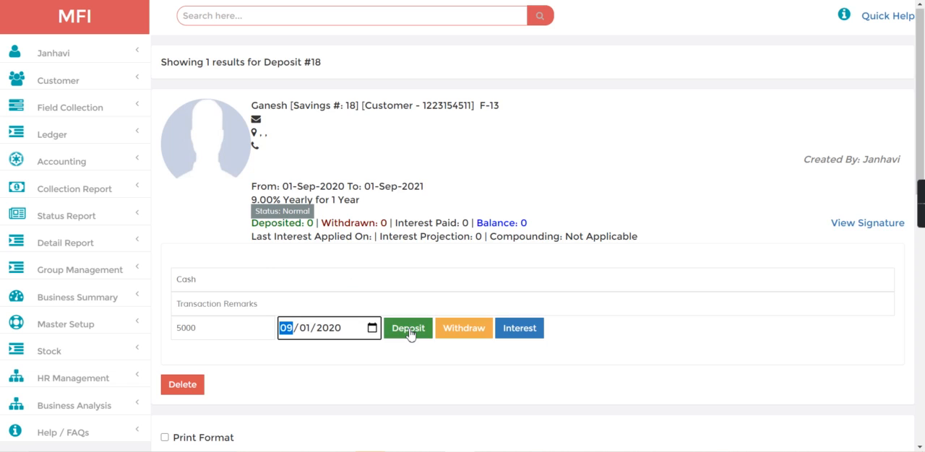
click(408, 328)
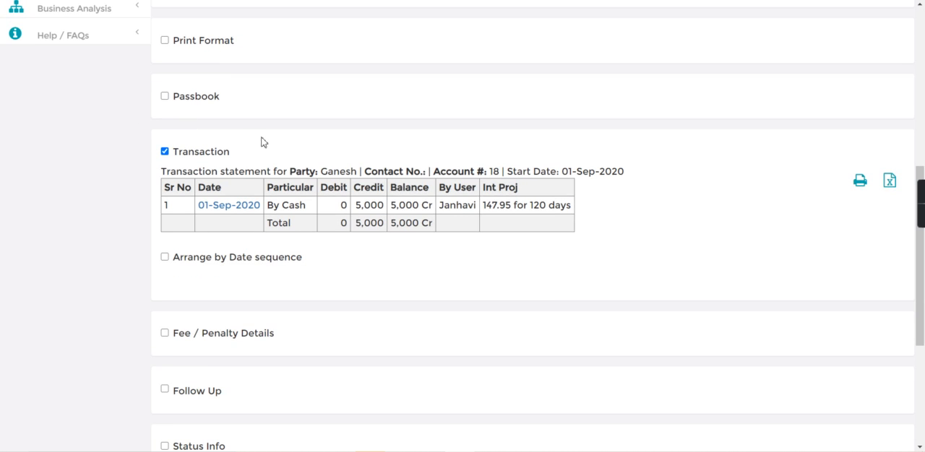
mouse_move(387, 206)
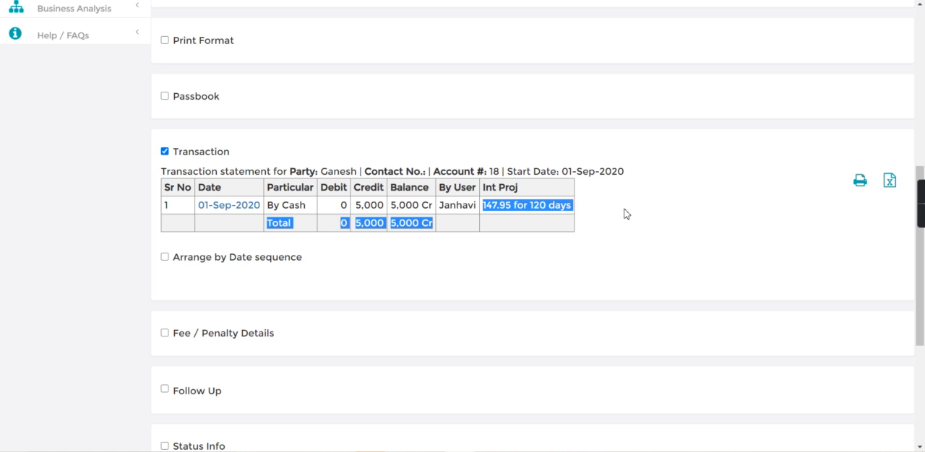
click(625, 213)
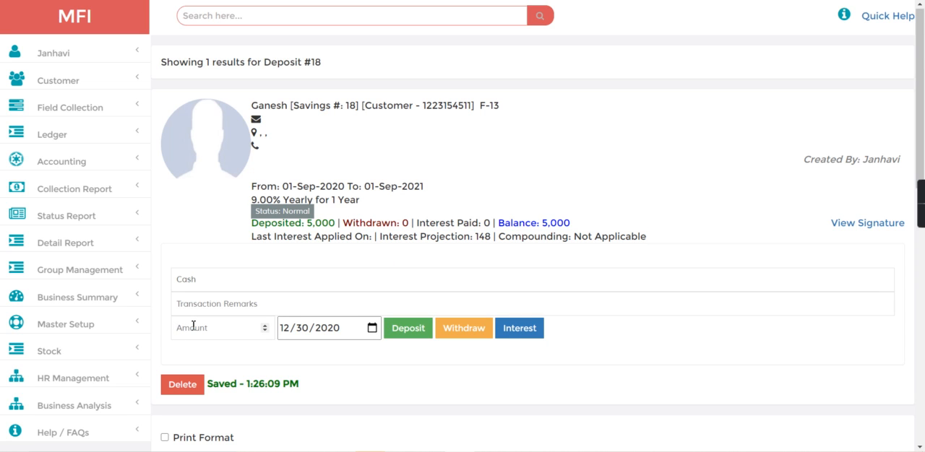
Record a 148 interest payment and show its 30-Dec-2020 receipt.
text(148)
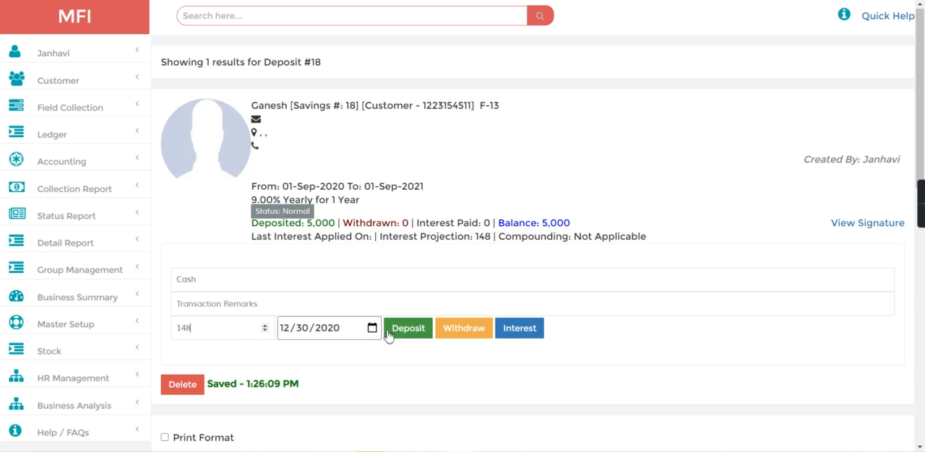
mouse_move(521, 332)
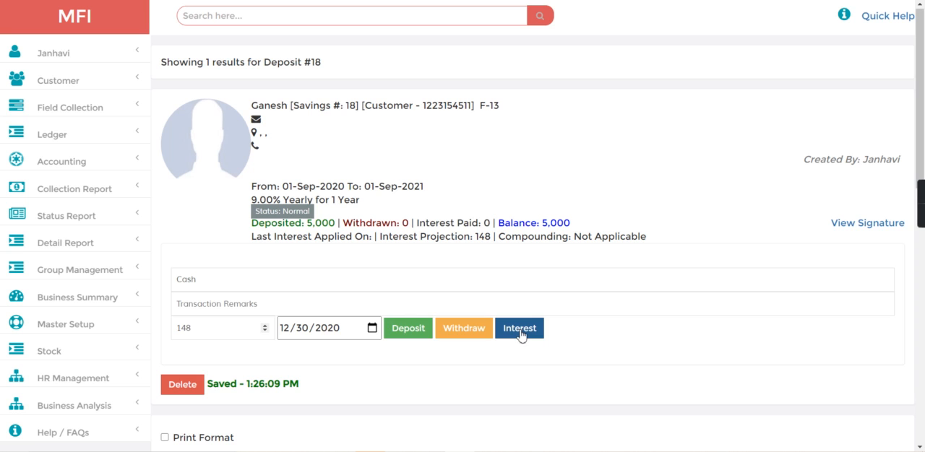
click(519, 328)
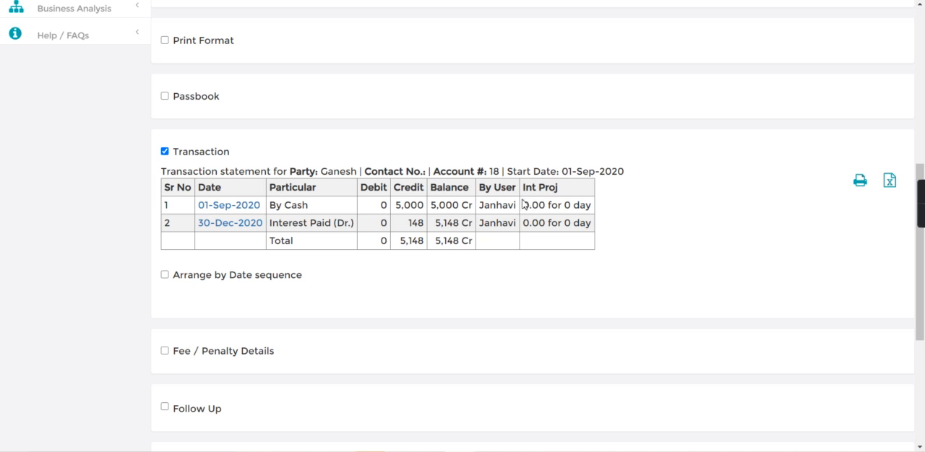
drag(526, 204, 610, 221)
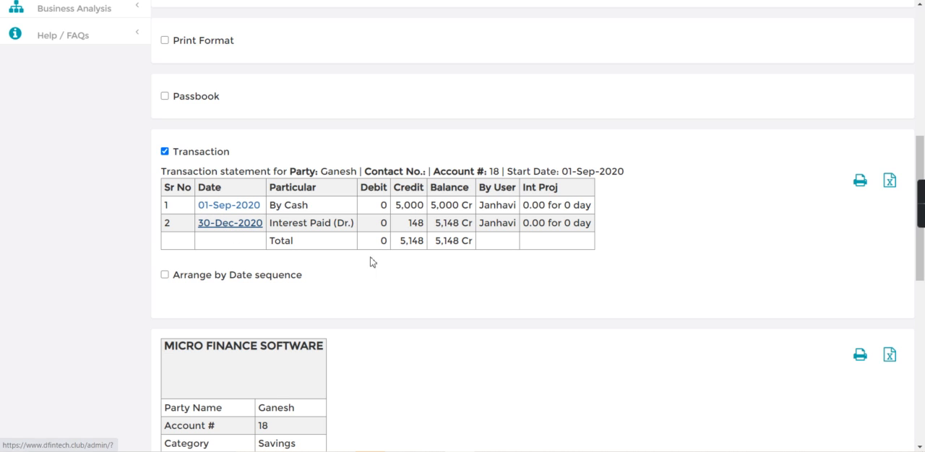
Print the 148.00 interest receipt using Save as PDF.
scroll(down, 3)
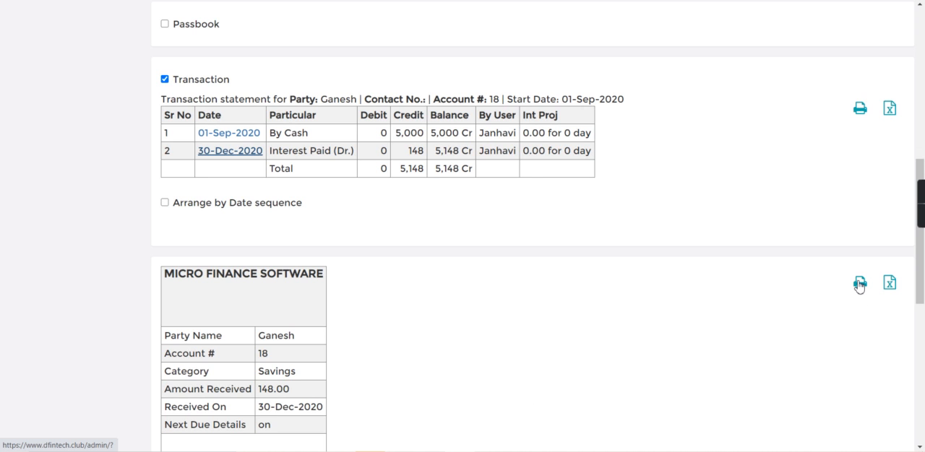
click(858, 284)
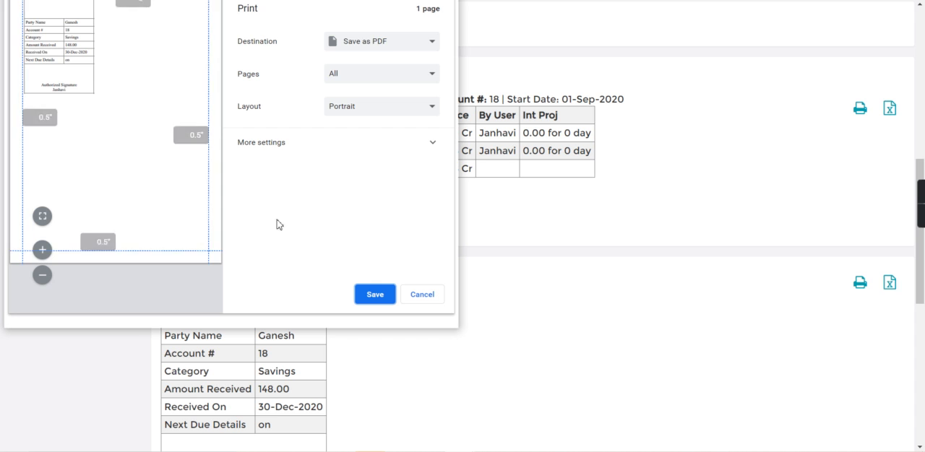
click(422, 294)
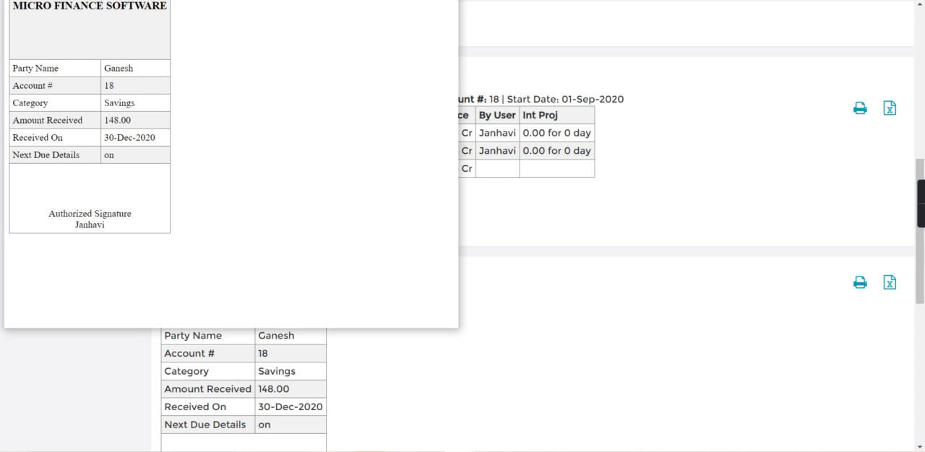